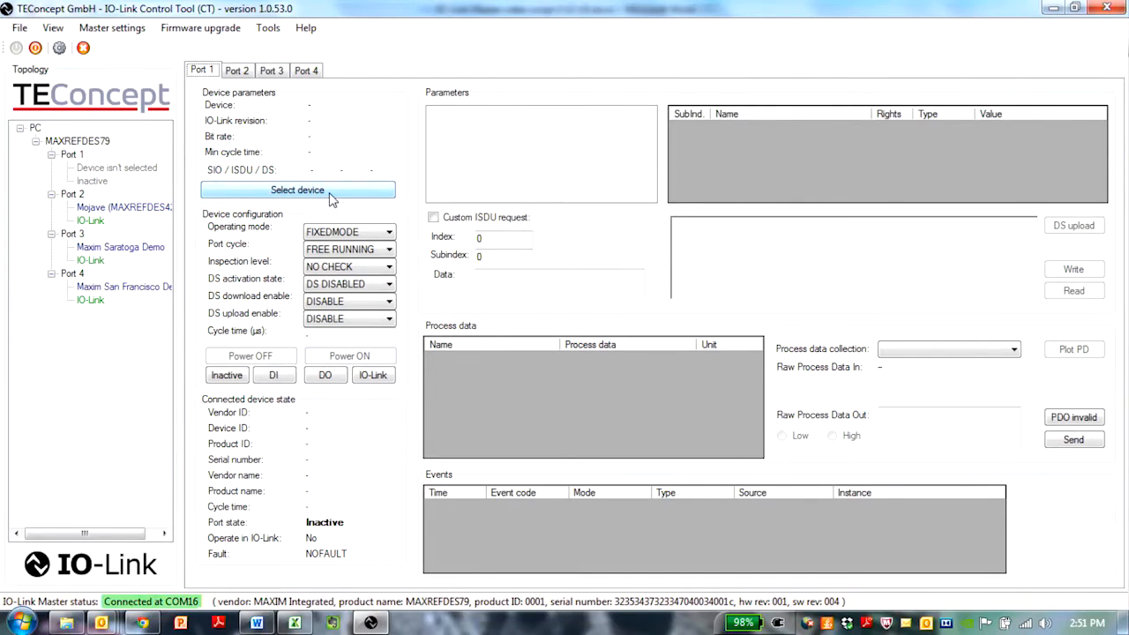
Assign the Renesas-RL78-Maxim-Sample device description to Port 1
left_click(297, 191)
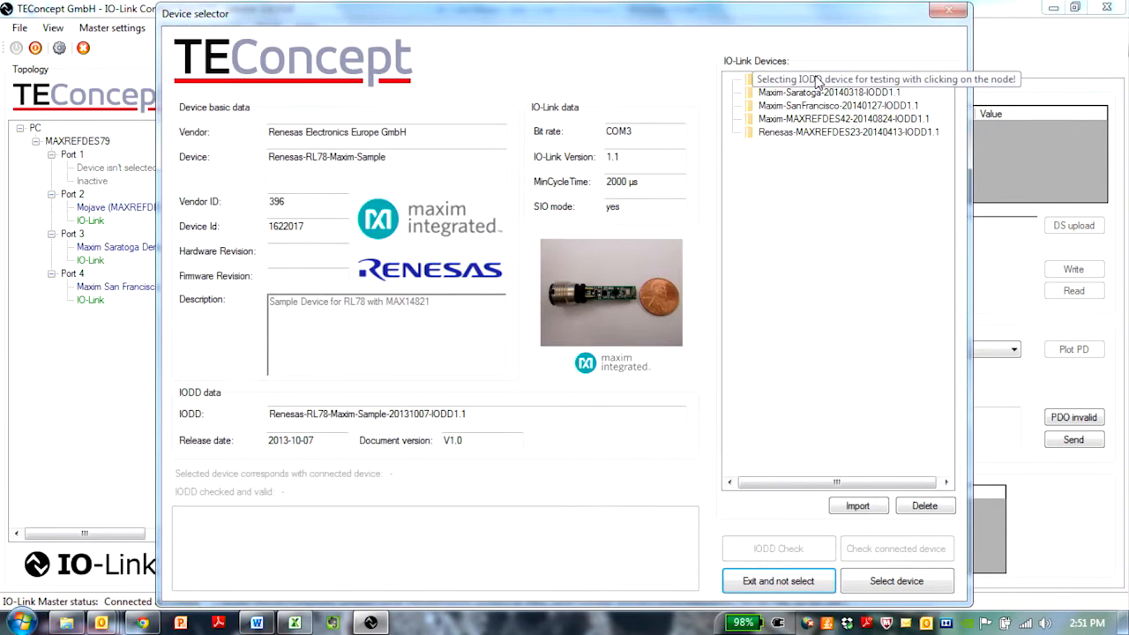
left_click(827, 79)
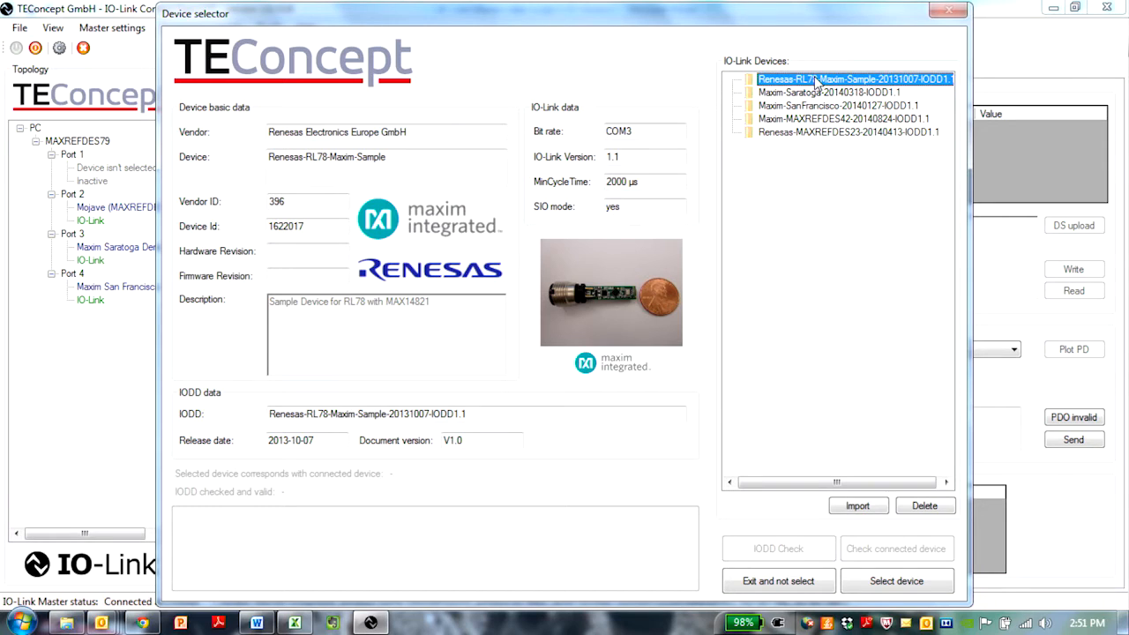
left_click(896, 581)
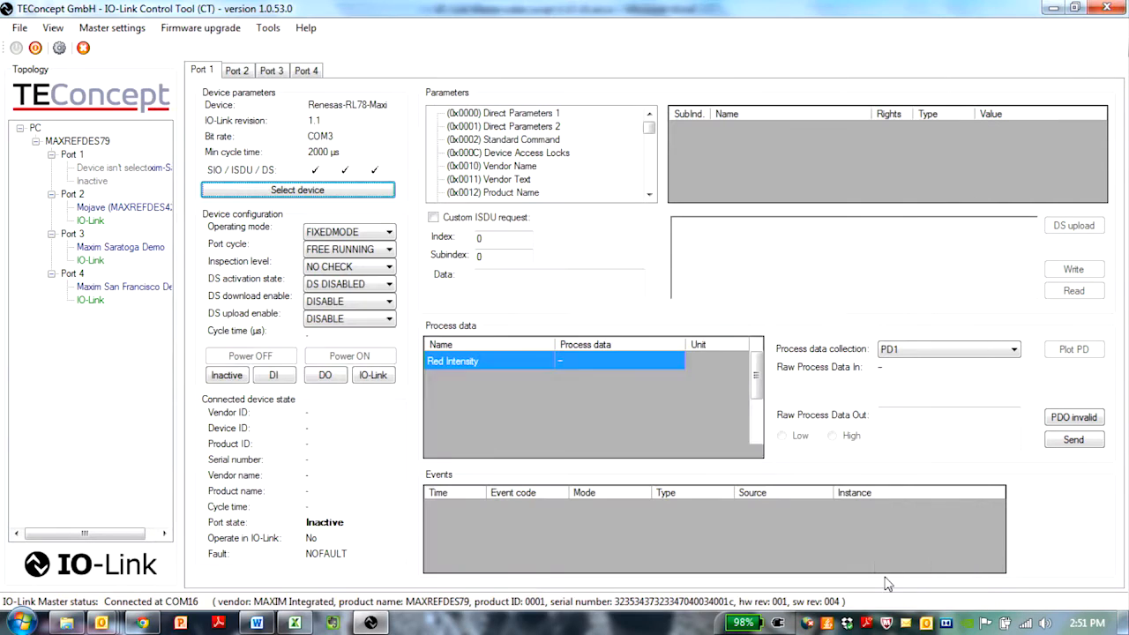
Start IO-Link communication on Port 1 so its colour intensity process data appears
left_click(372, 374)
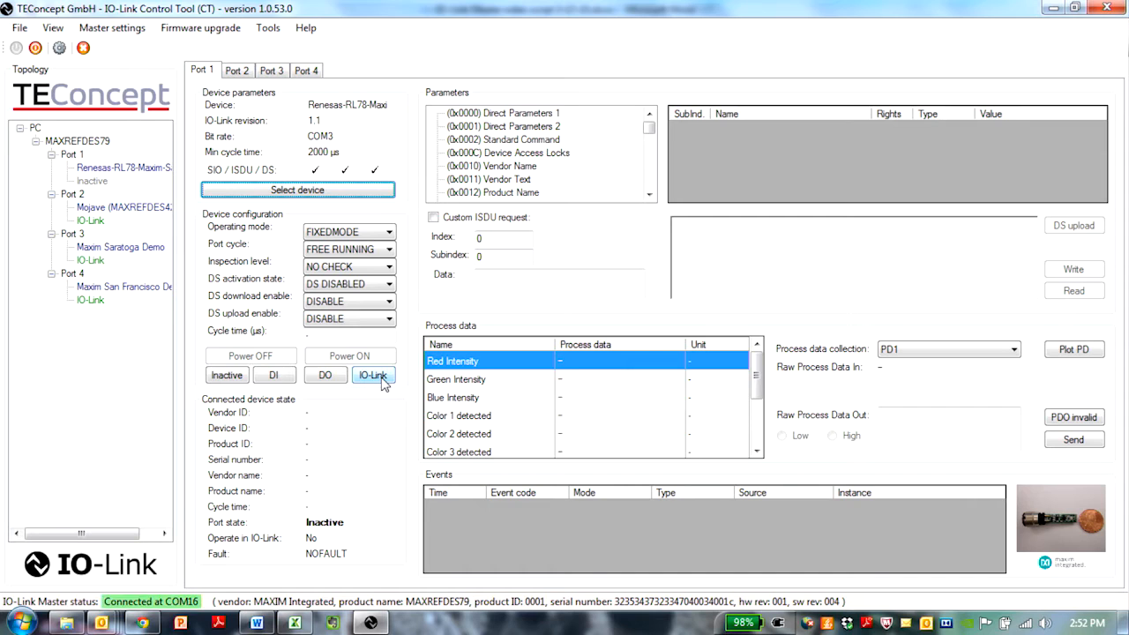
left_click(374, 374)
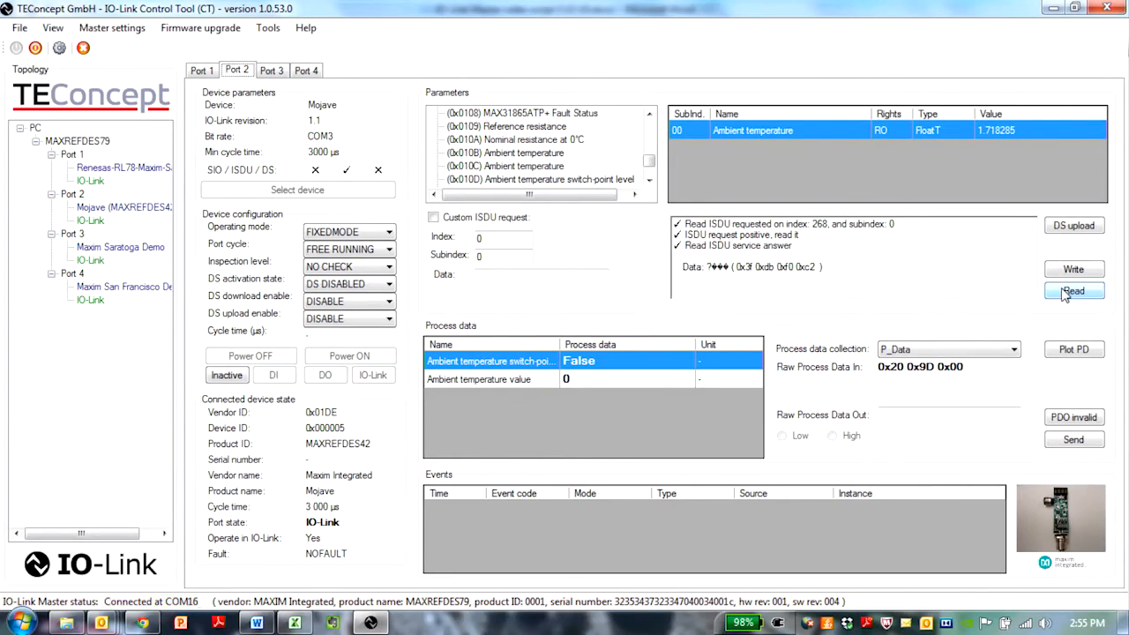
Read the Ambient temperature parameter over ISDU again, returning about 4.69
left_click(1073, 293)
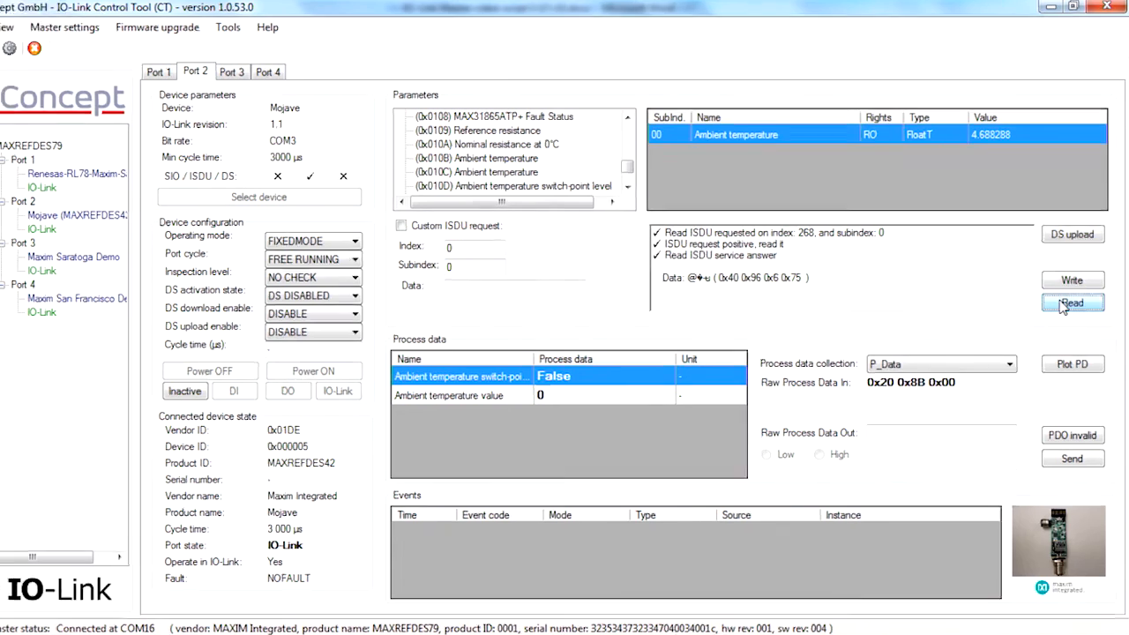